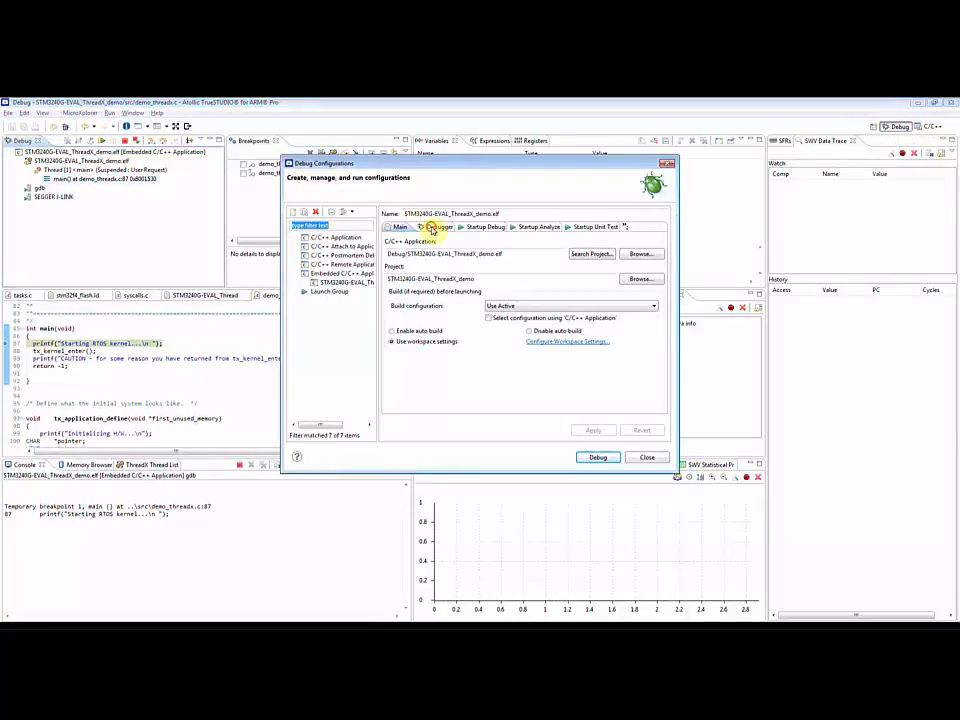
Enable Serial Wire Viewer in the demo configuration's Debugger settings and launch the debug session.
click(432, 228)
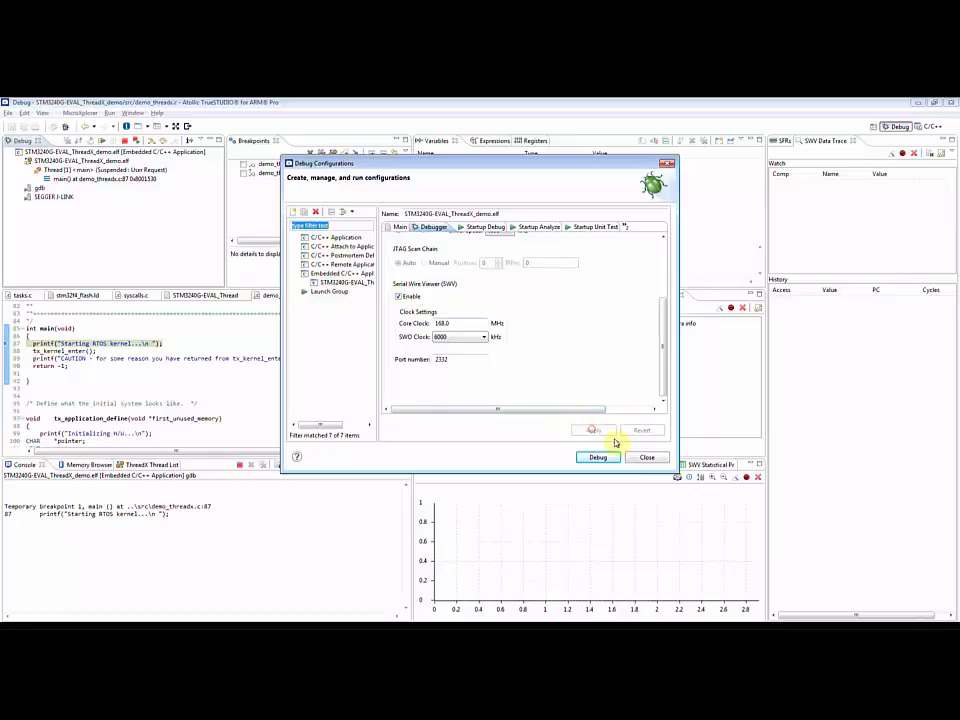
click(598, 456)
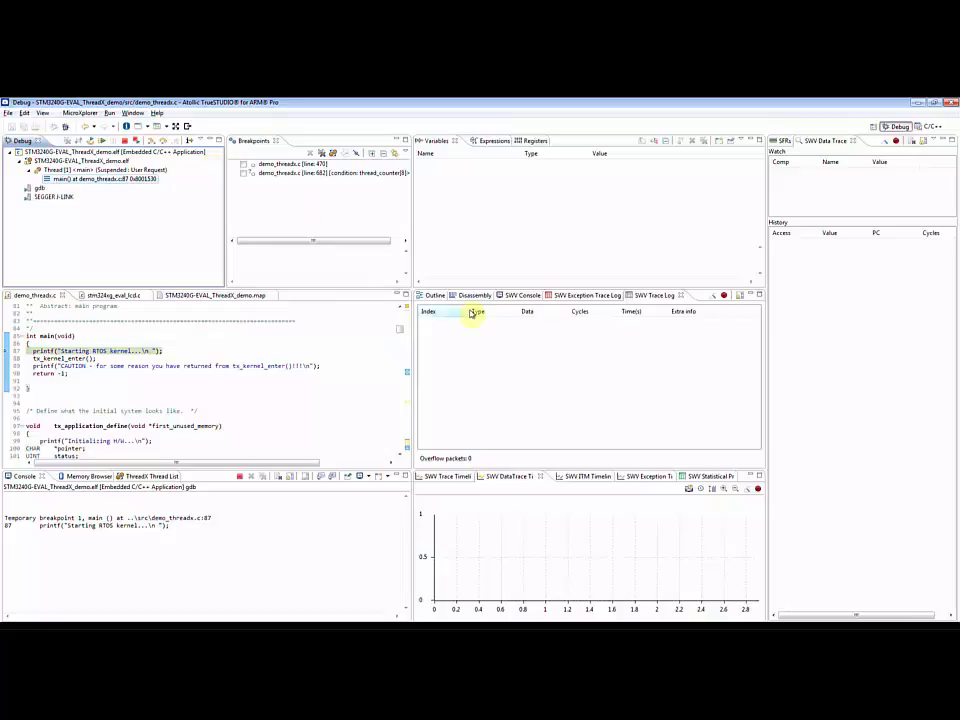
In SWV settings, set comparator 0 to watch its variable's address, tracing Write accesses with its report type.
click(746, 490)
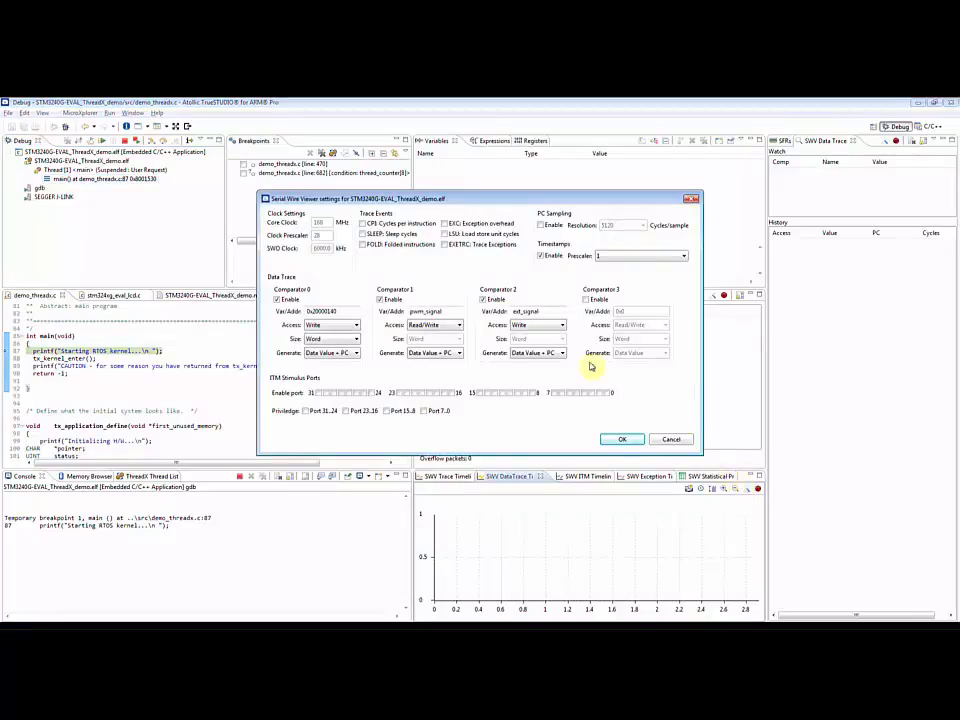
click(280, 300)
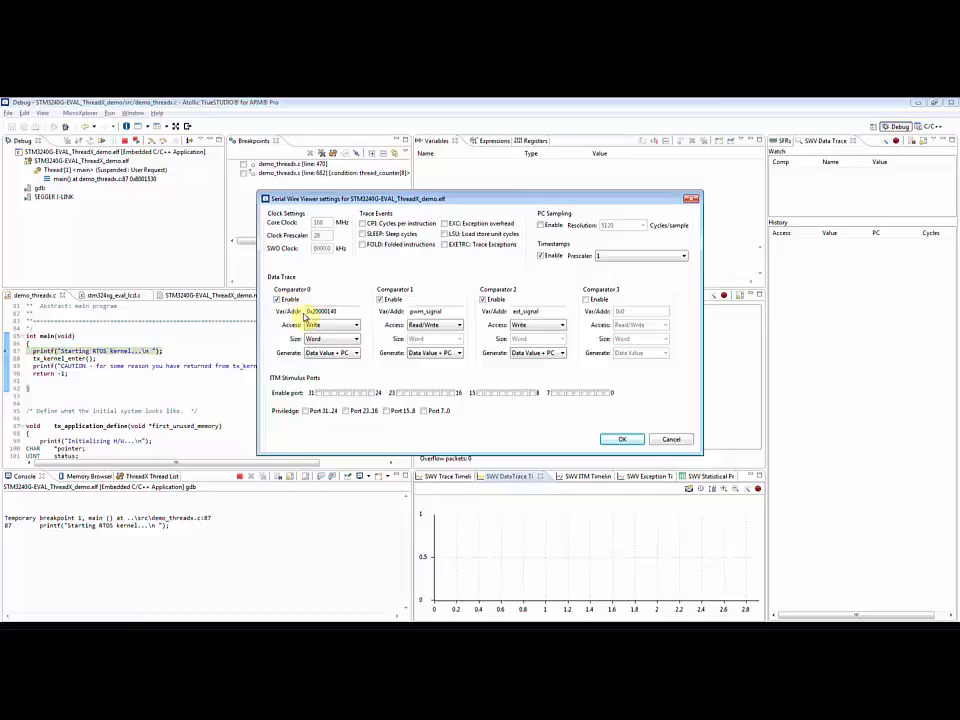
click(356, 338)
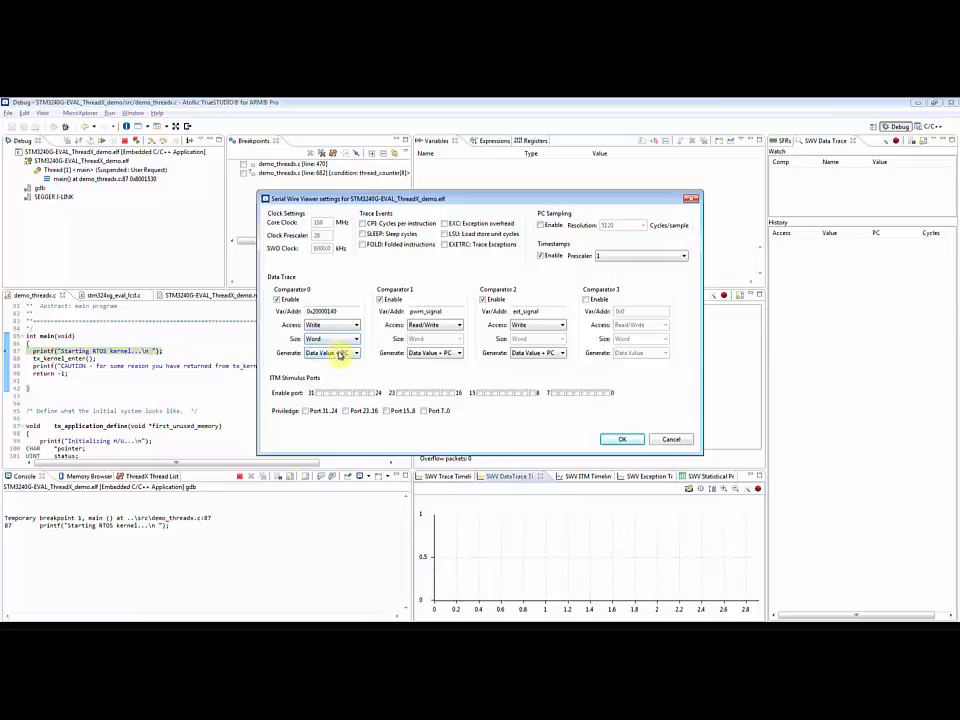
mouse_move(340, 354)
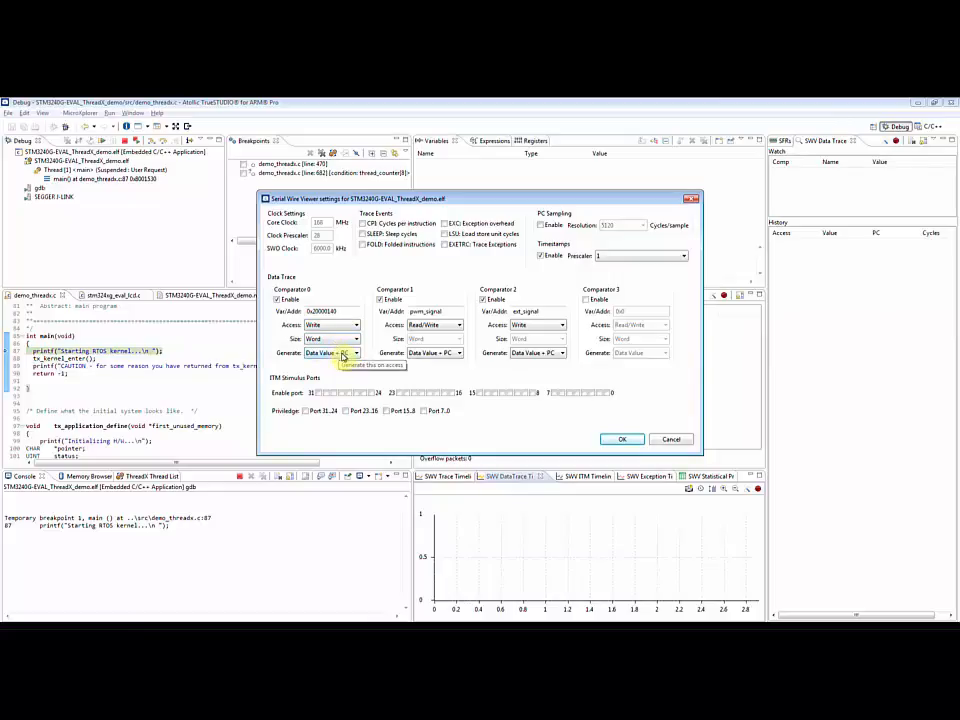
click(330, 338)
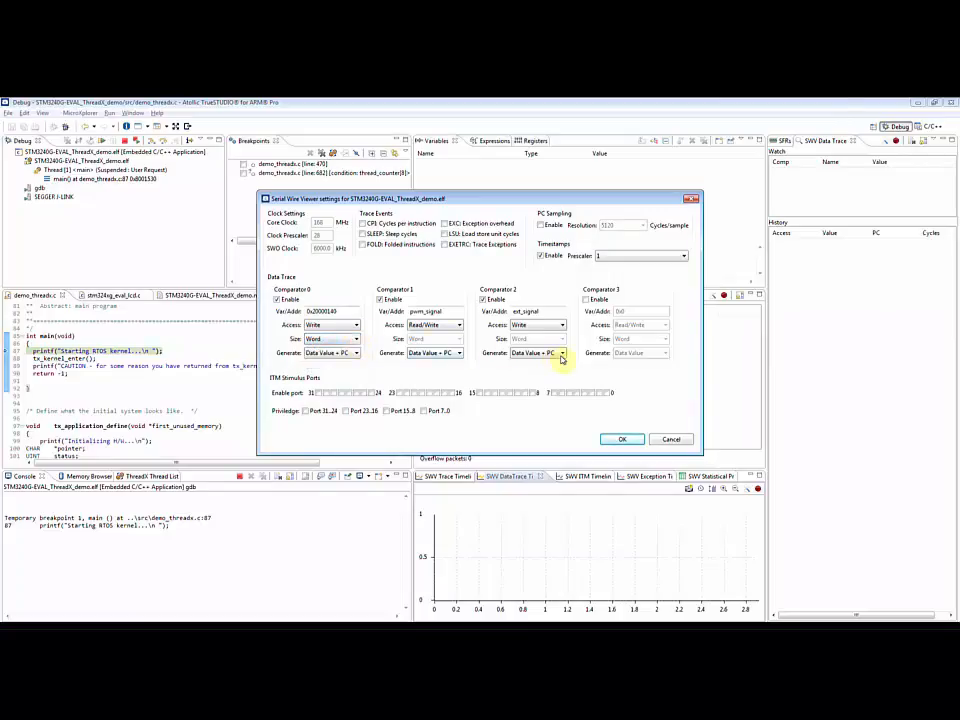
Set comparator 2 to generate Data Value + PC and enable timestamps with the chosen prescaler.
click(562, 352)
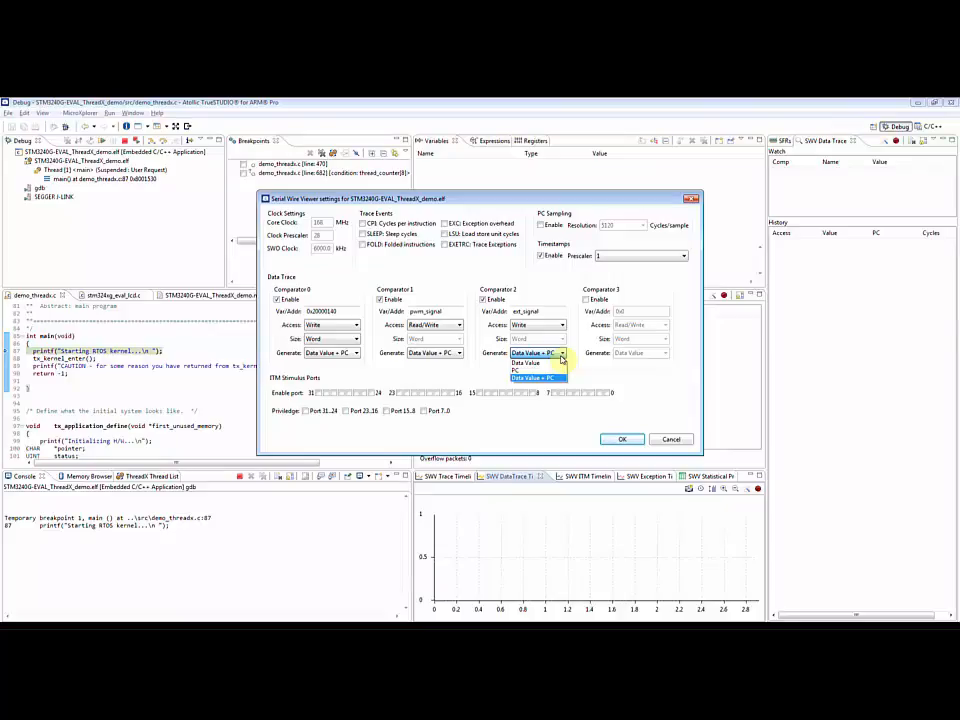
click(532, 378)
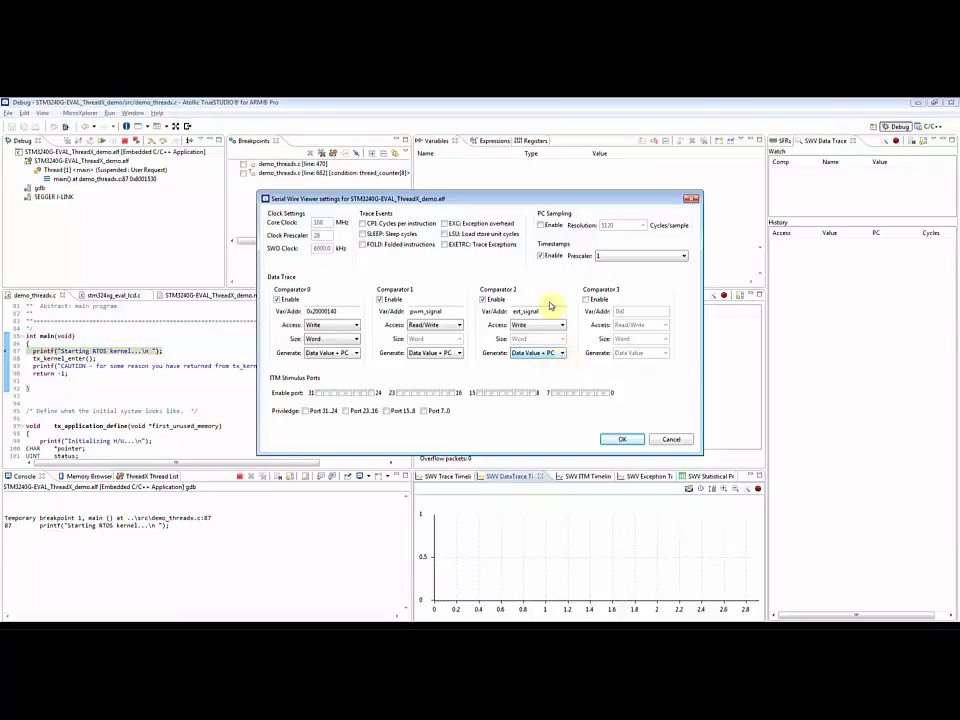
click(684, 256)
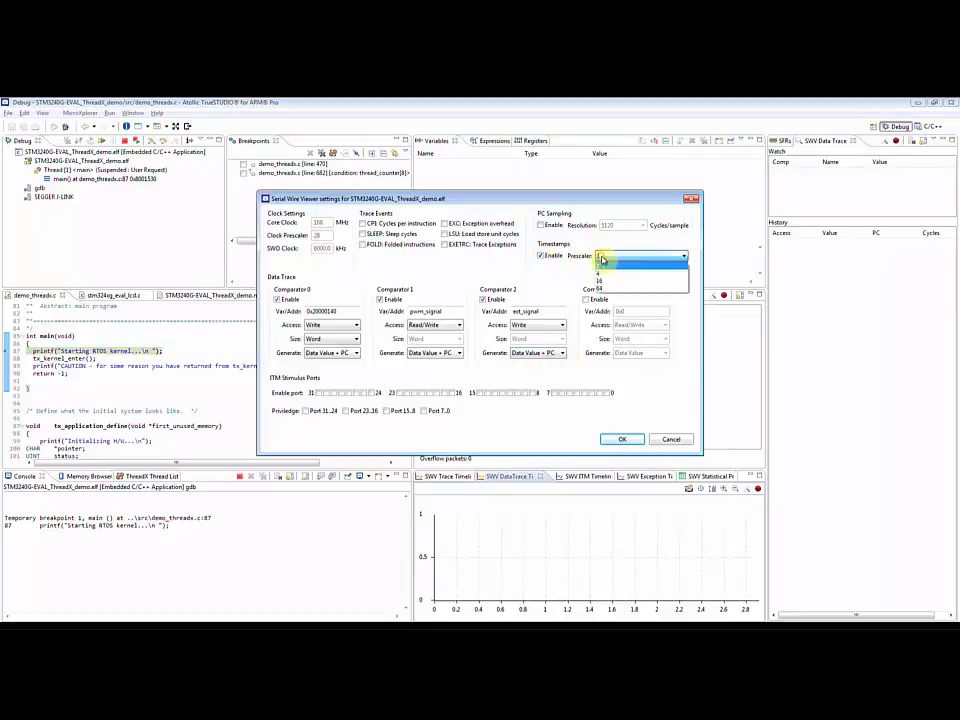
click(640, 256)
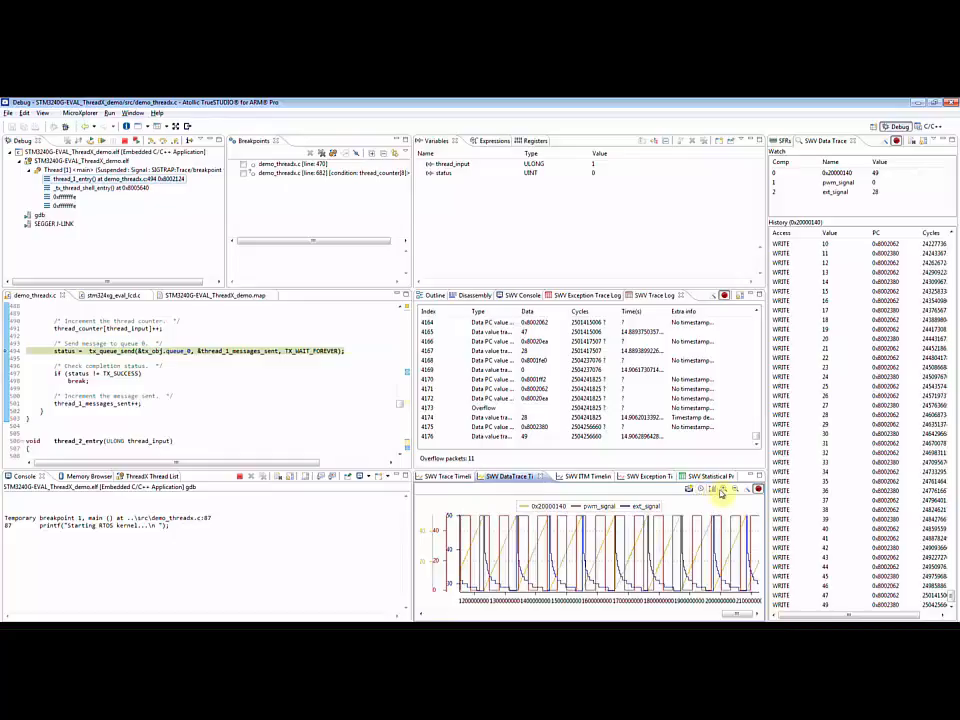
Save the timeline graph as an image named screenshot_symbol_behaviour.
click(704, 488)
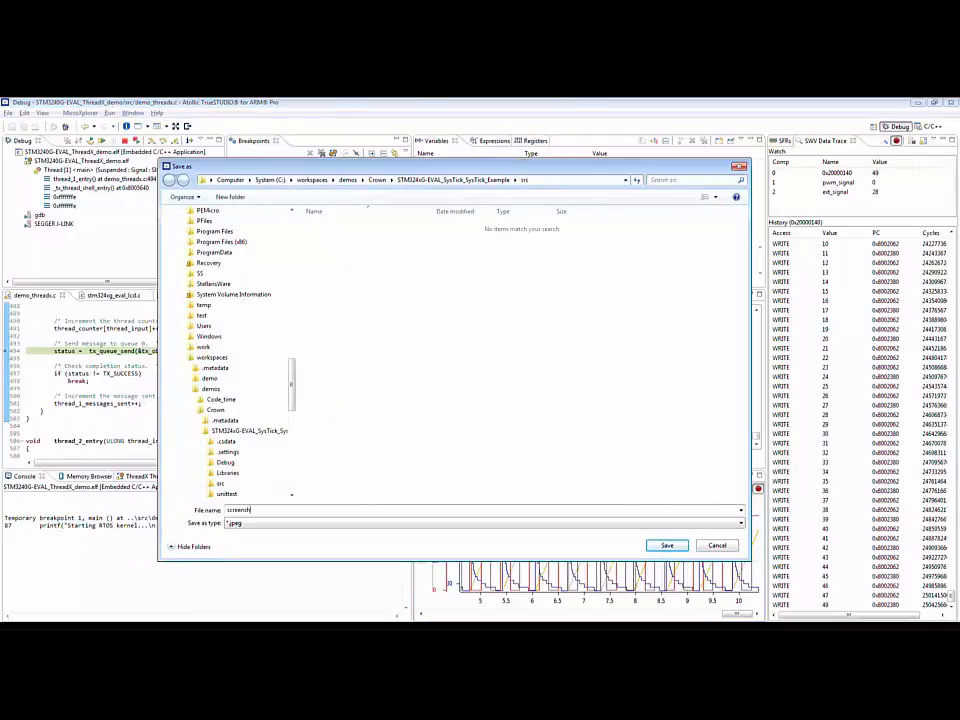
text(screenshot_symbol_behaviour)
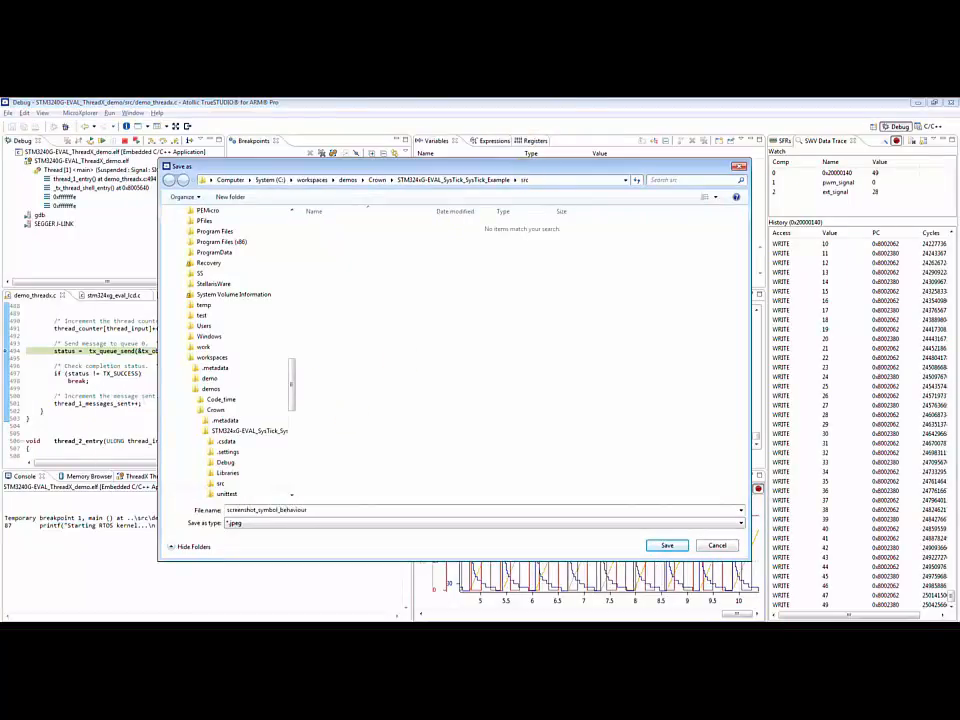
scroll(up, 3)
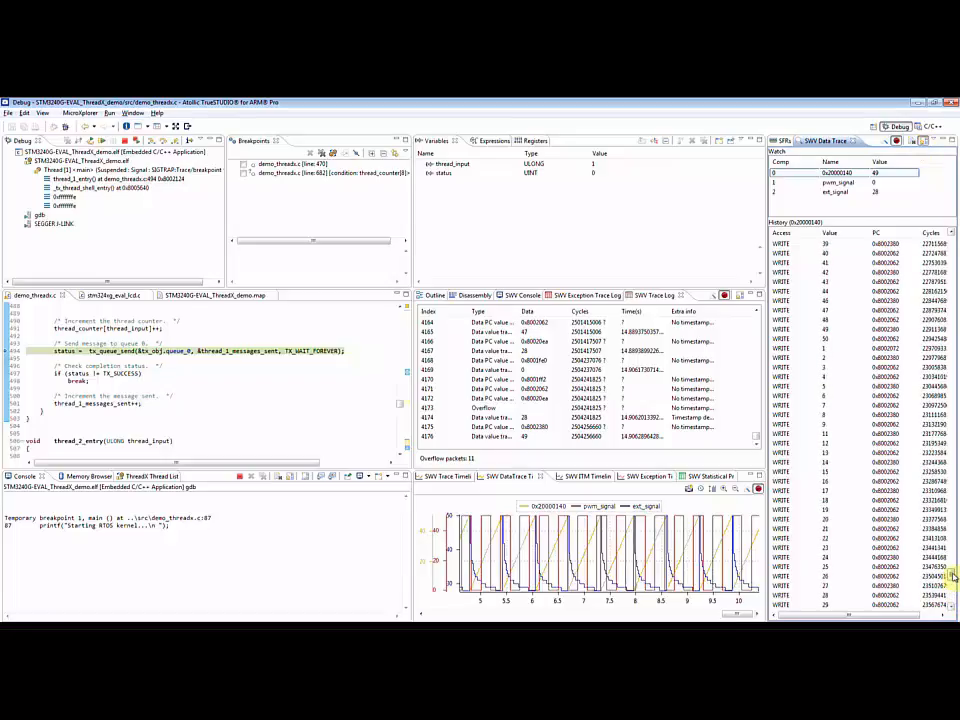
scroll(down, 3)
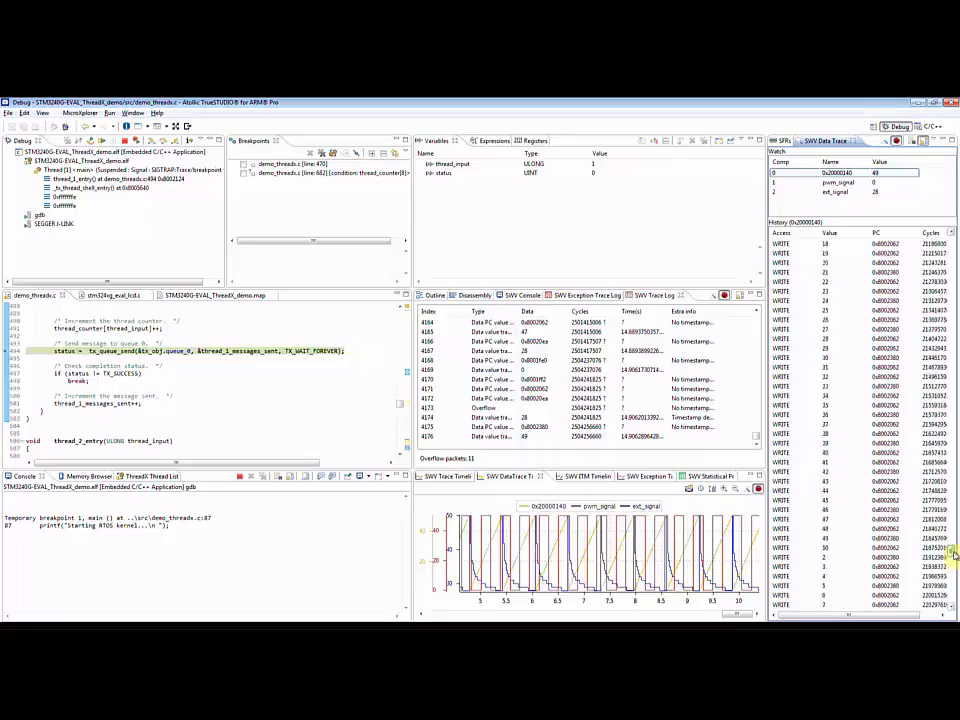